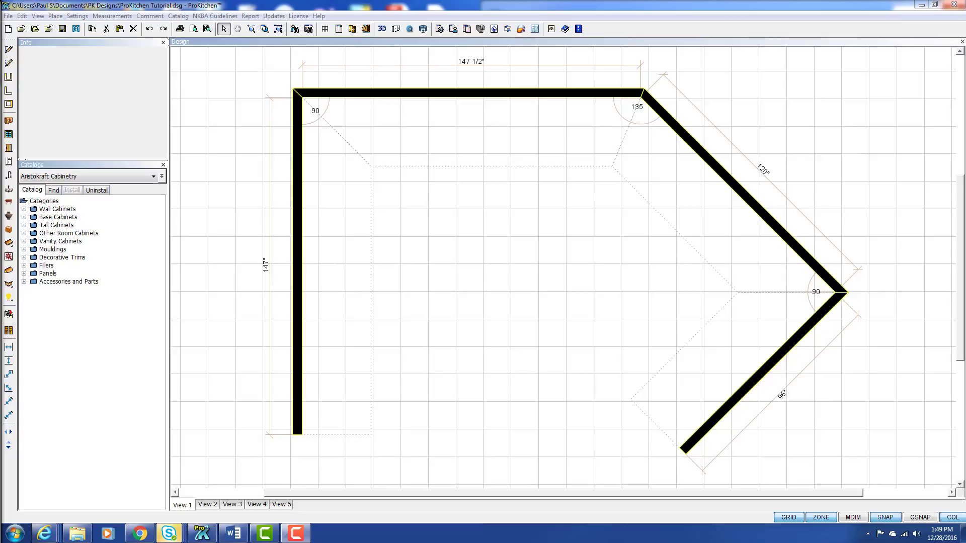
mouse_move(257, 307)
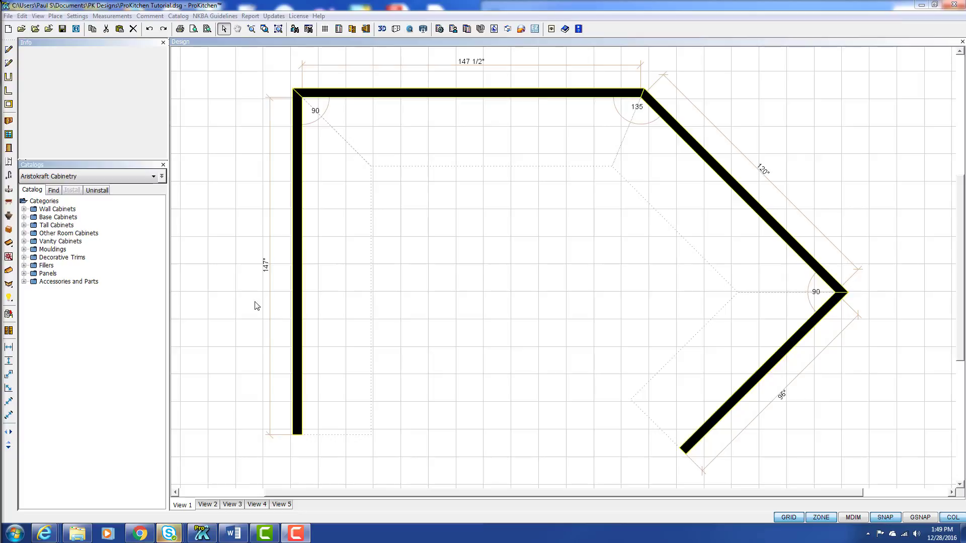
mouse_move(376, 242)
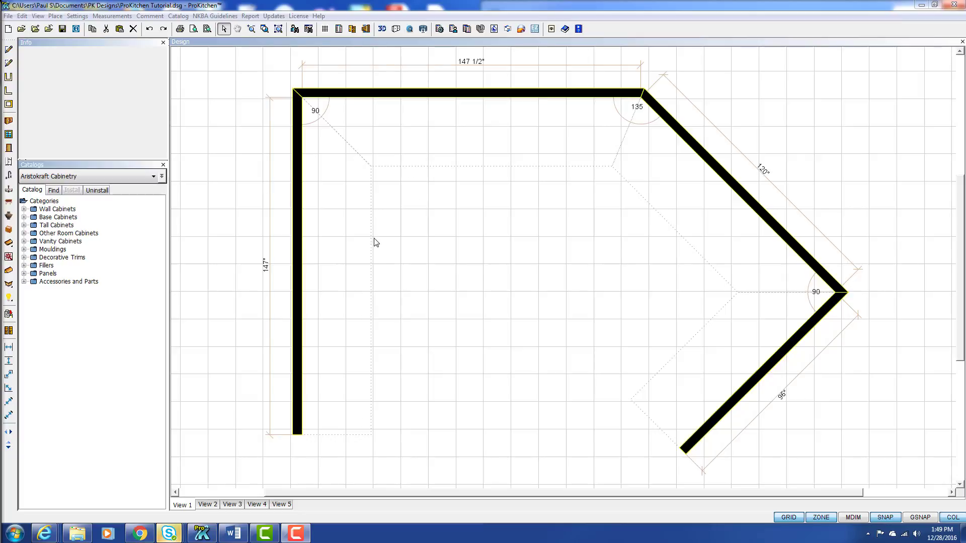
mouse_move(351, 245)
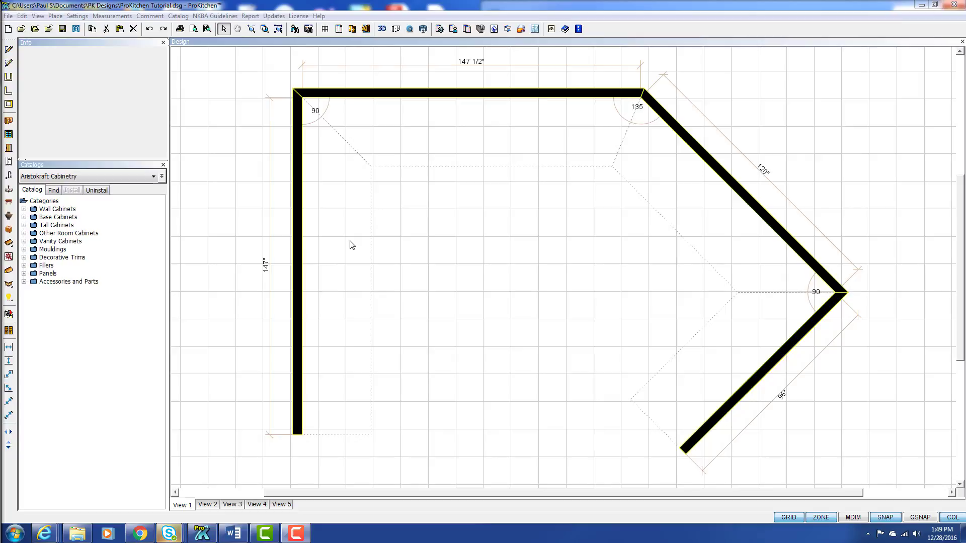
mouse_move(66, 175)
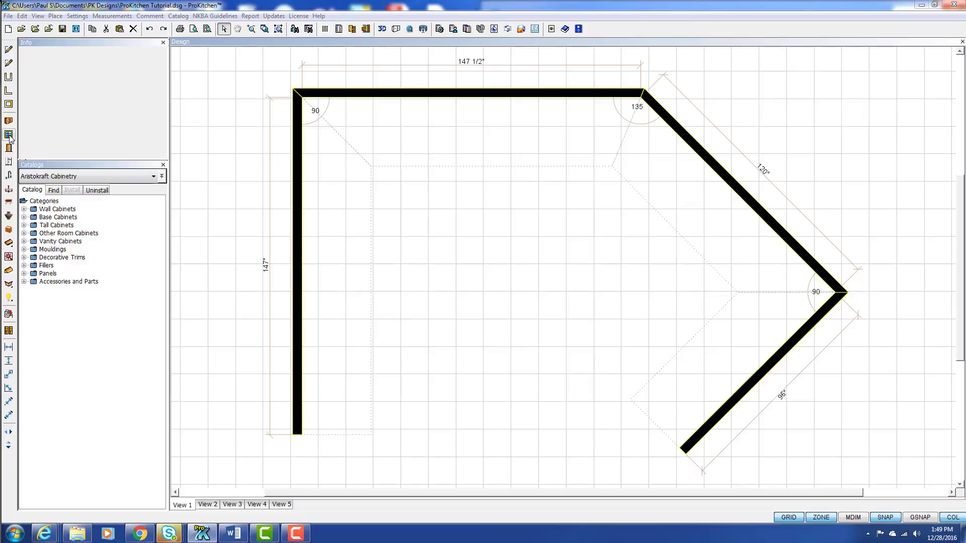
Step: Open the Windows tool to show the window catalog, including Casement Window
left_click(9, 134)
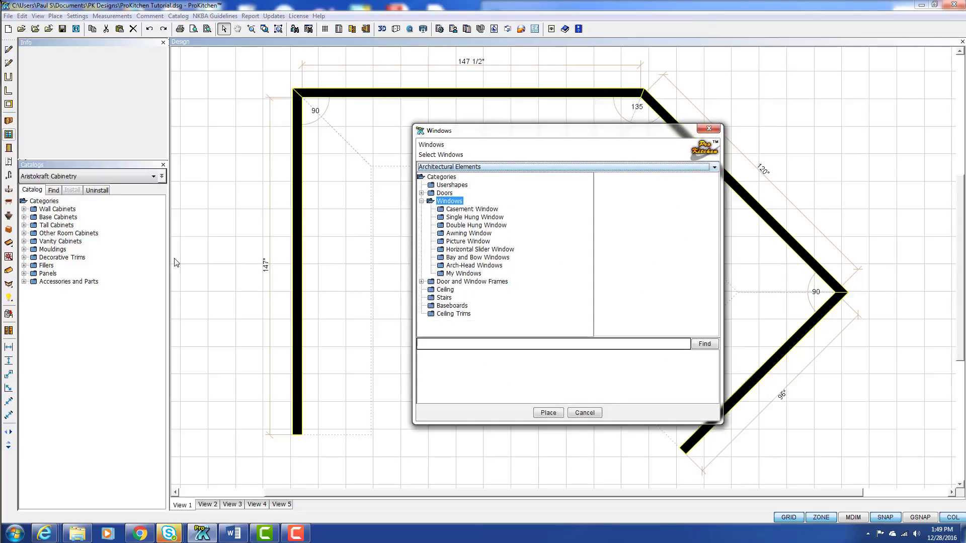
mouse_move(289, 269)
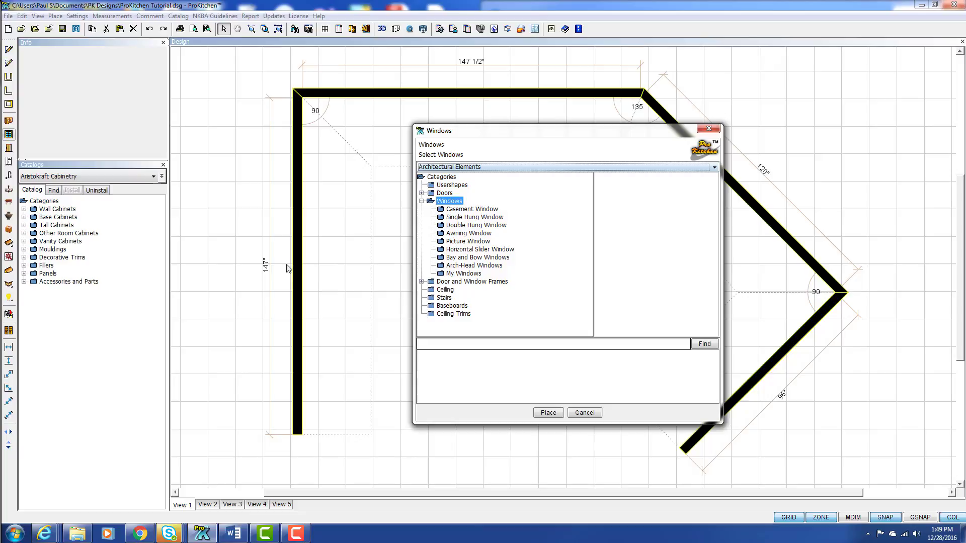
Step: Cancel the window picker and browse the Windows category under Architectural Elements
left_click(582, 412)
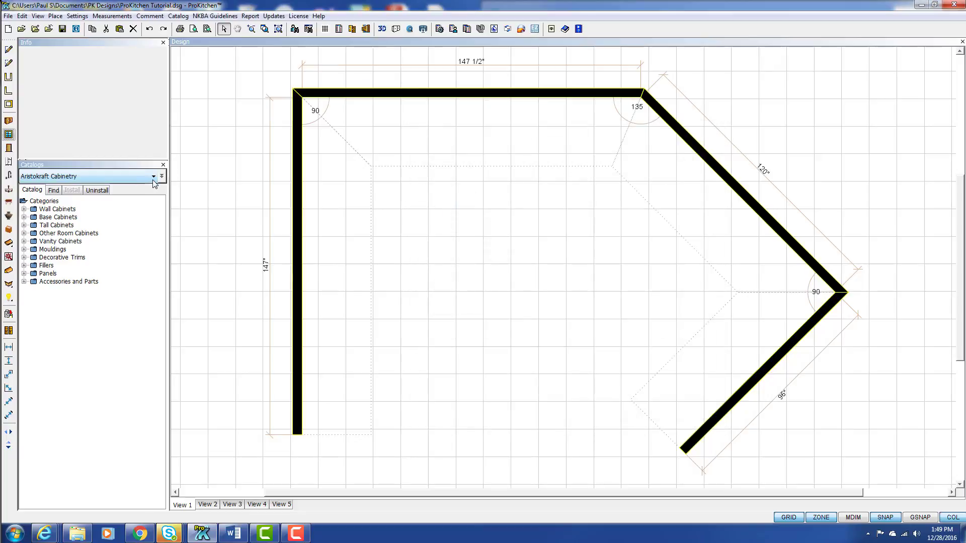
left_click(156, 176)
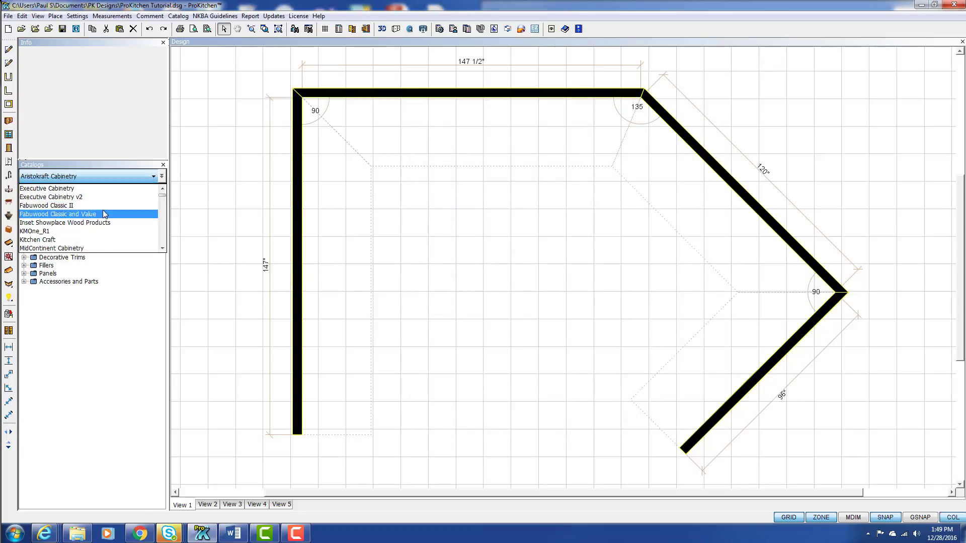
scroll("down", 3)
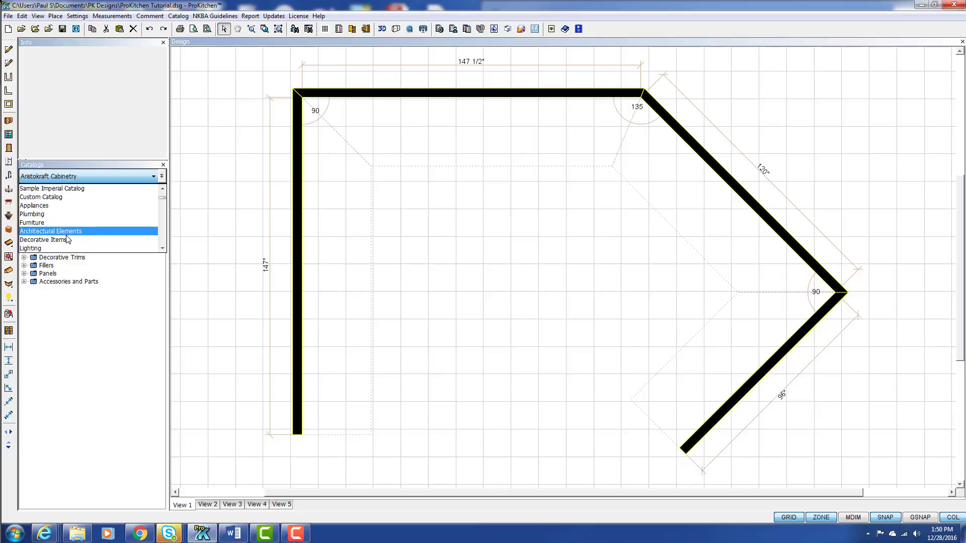
left_click(51, 231)
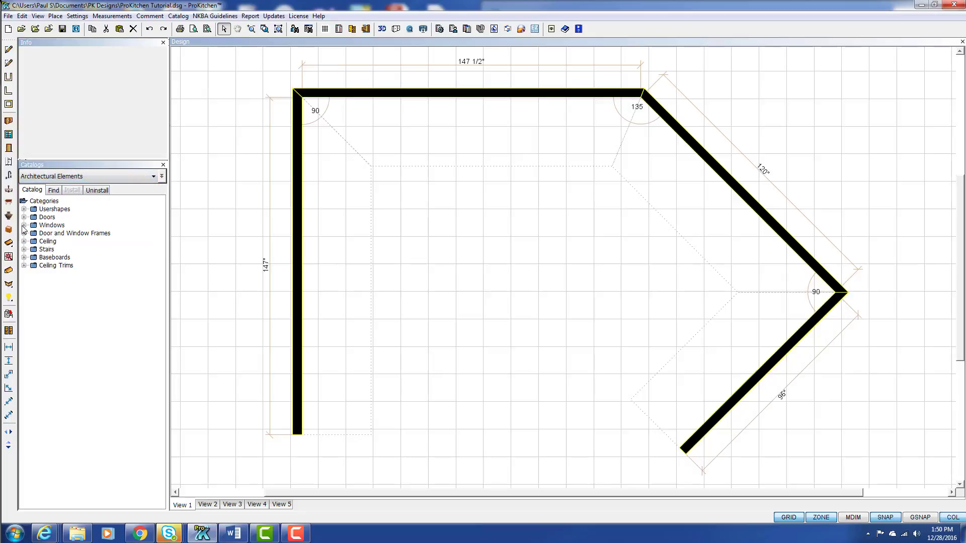
left_click(23, 225)
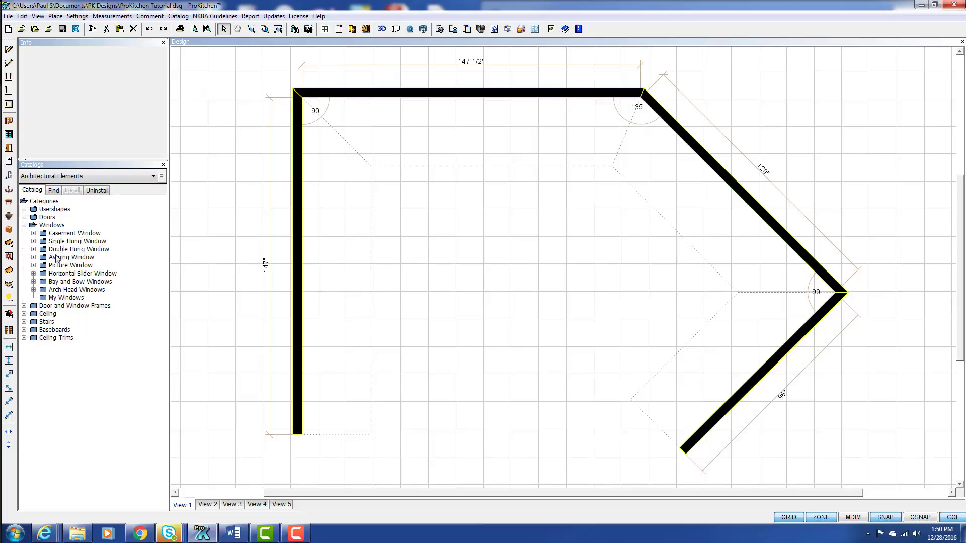
mouse_move(9, 134)
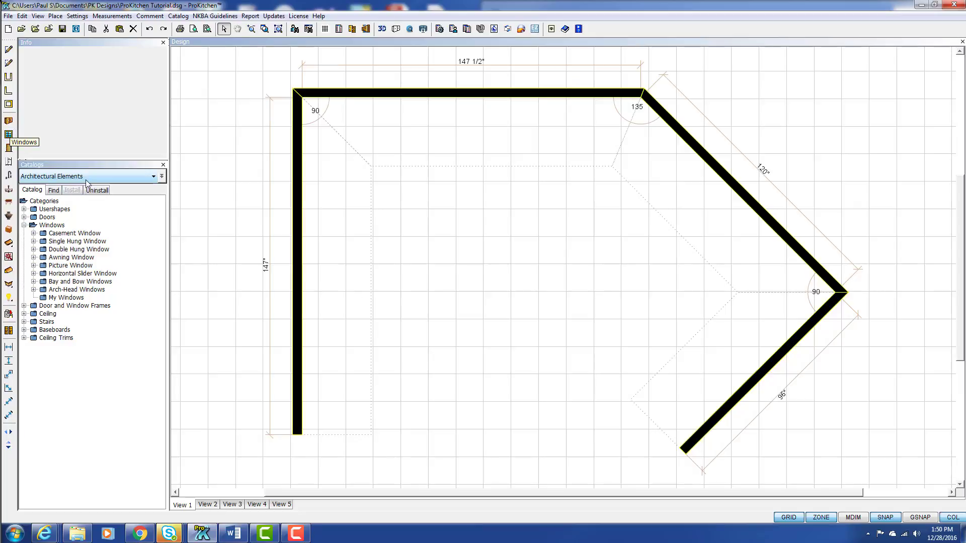
Step: Switch the catalog dropdown to Showplace Wood Products
left_click(161, 176)
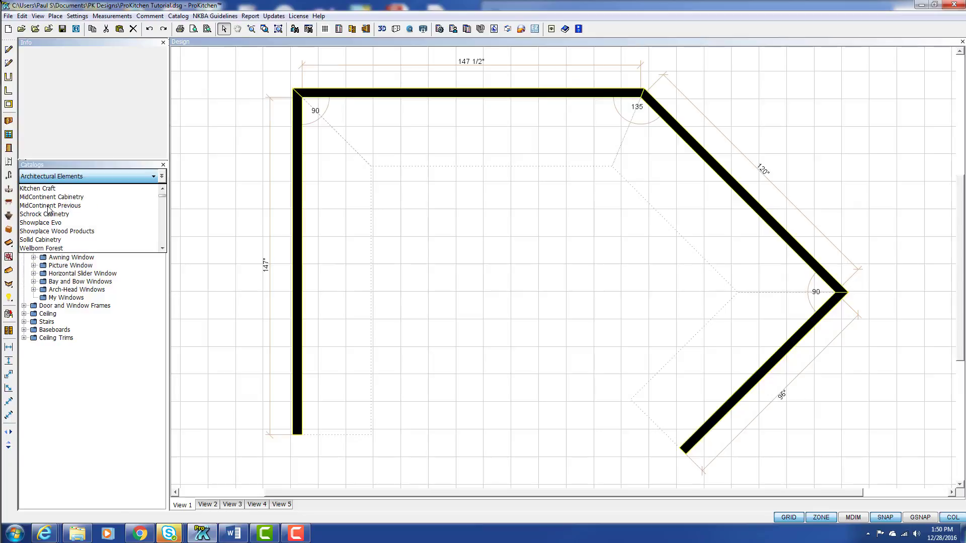
left_click(57, 231)
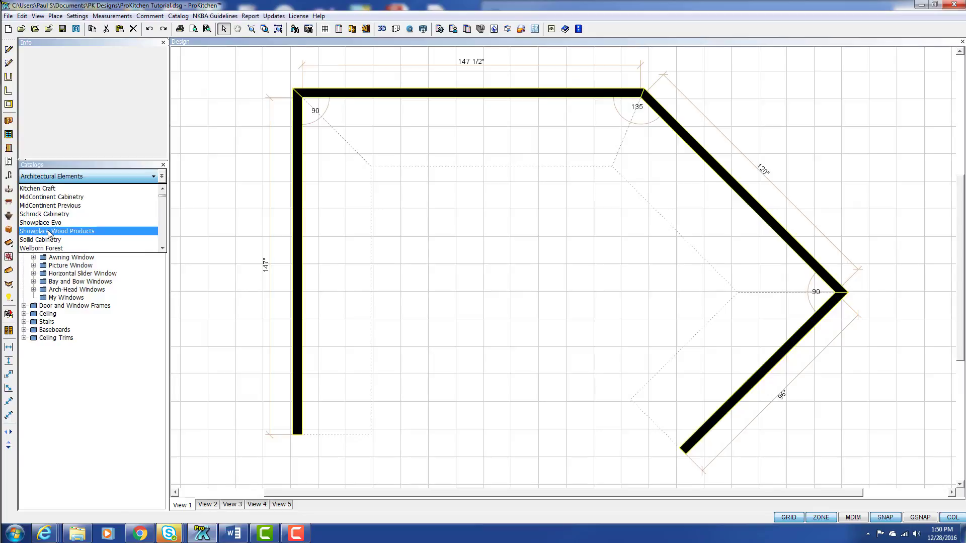
left_click(72, 231)
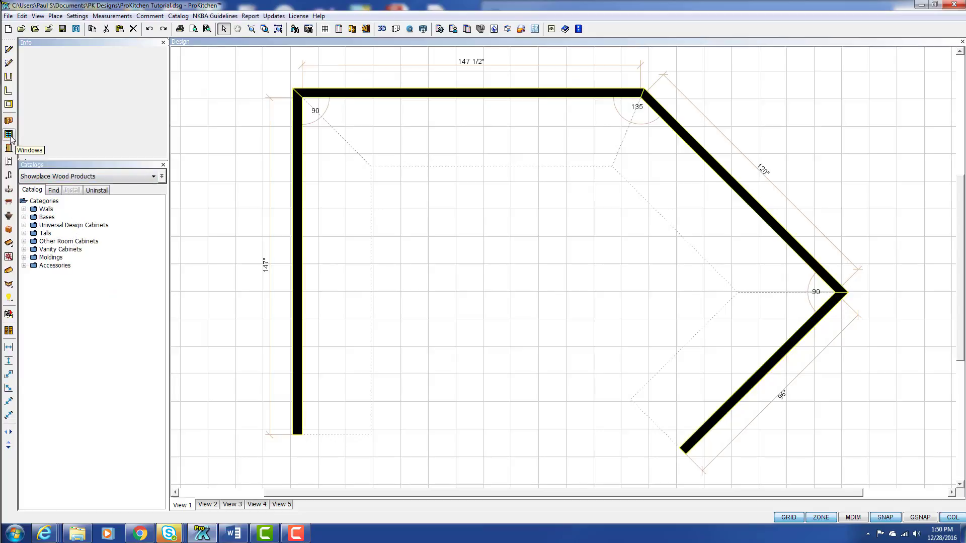
Step: Reopen the window picker on Casement Window and browse the 24-inch finish models
left_click(9, 135)
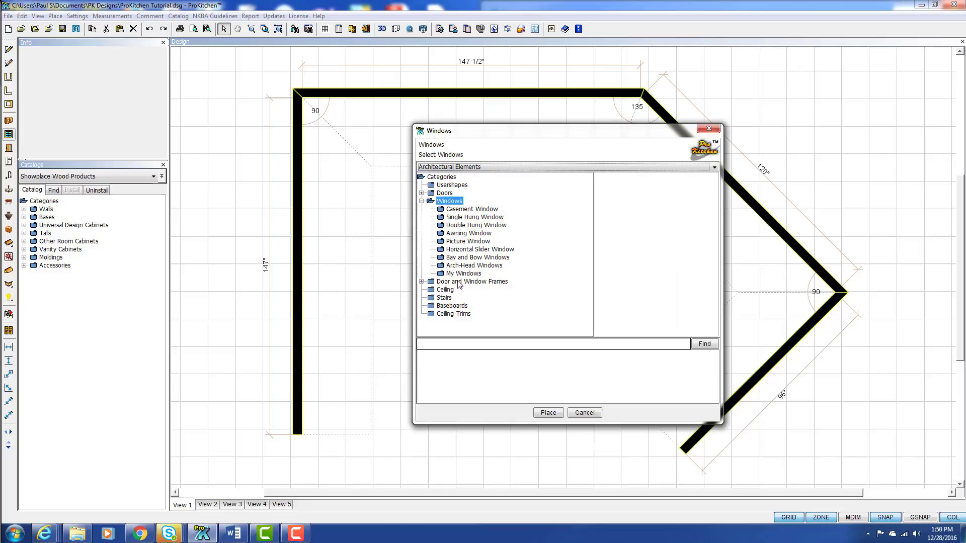
left_click(472, 209)
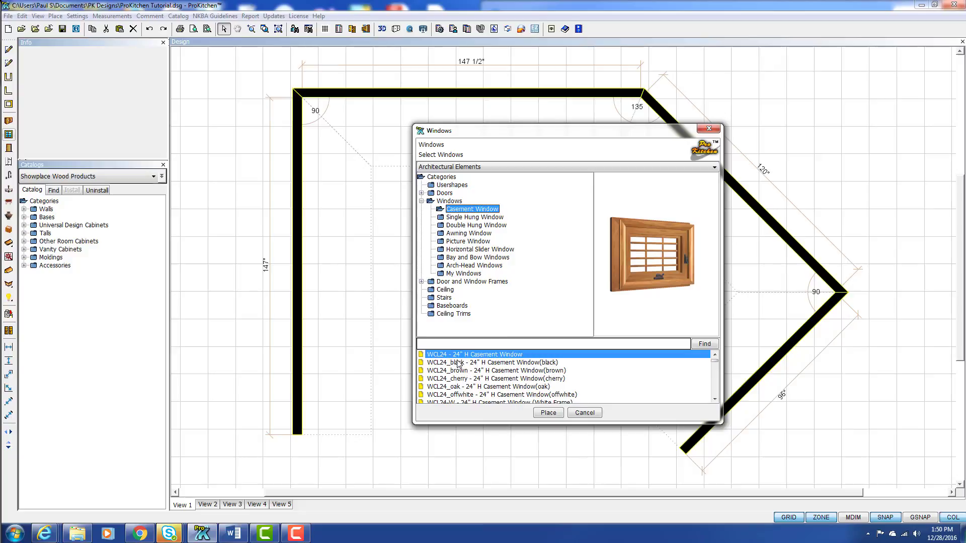
mouse_move(482, 371)
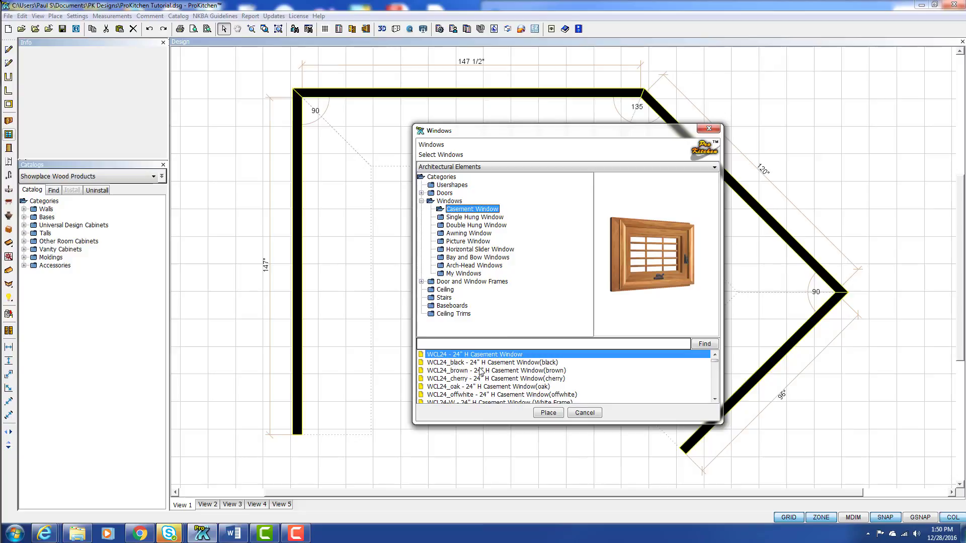
scroll("down", 3)
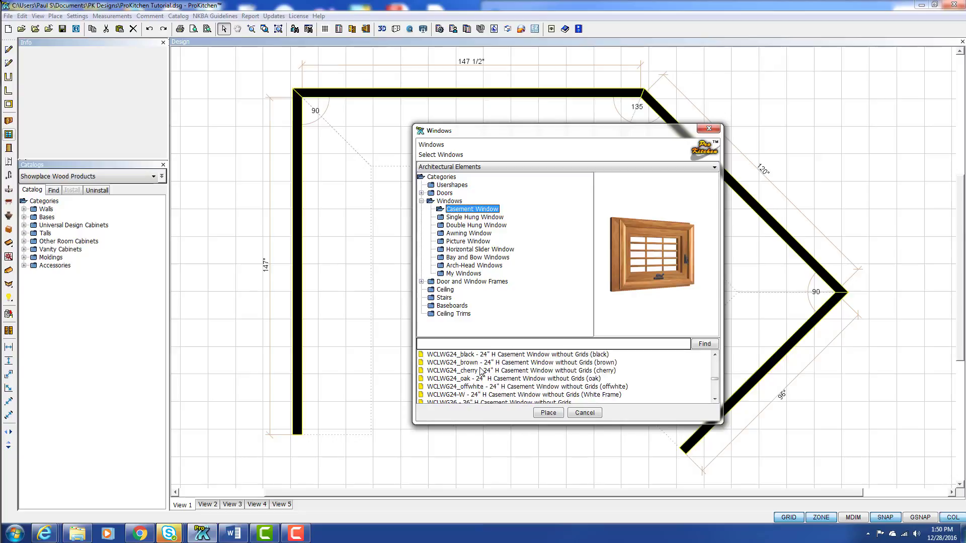
scroll("up", 3)
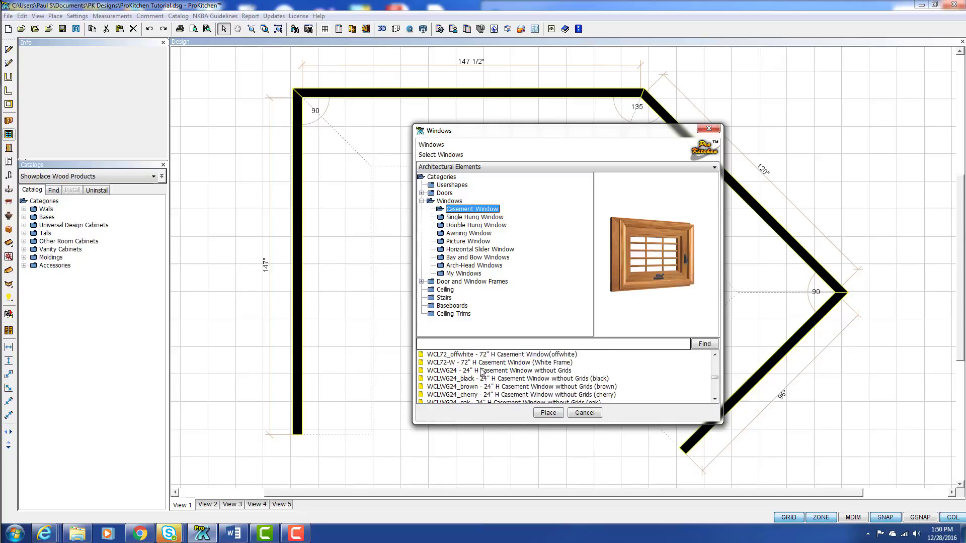
scroll("down", 3)
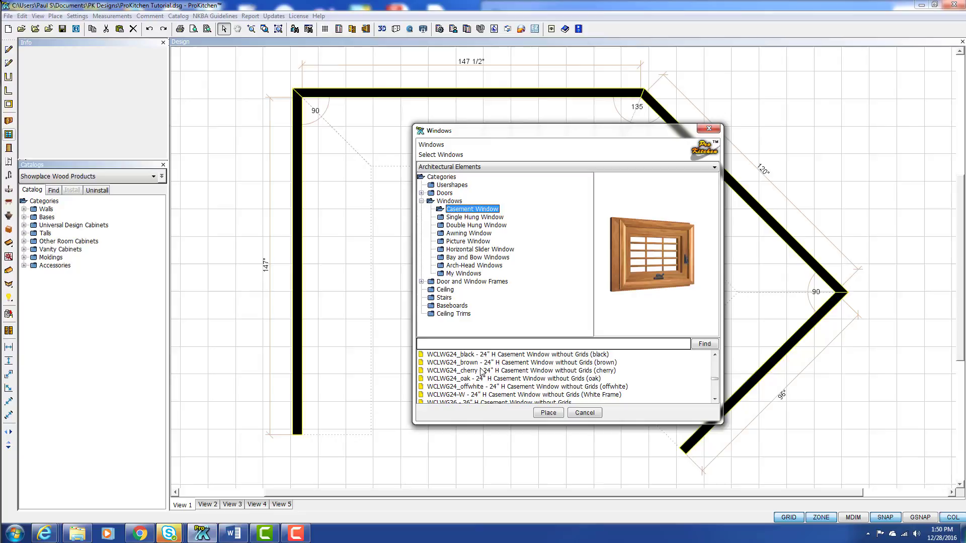
scroll("up", 3)
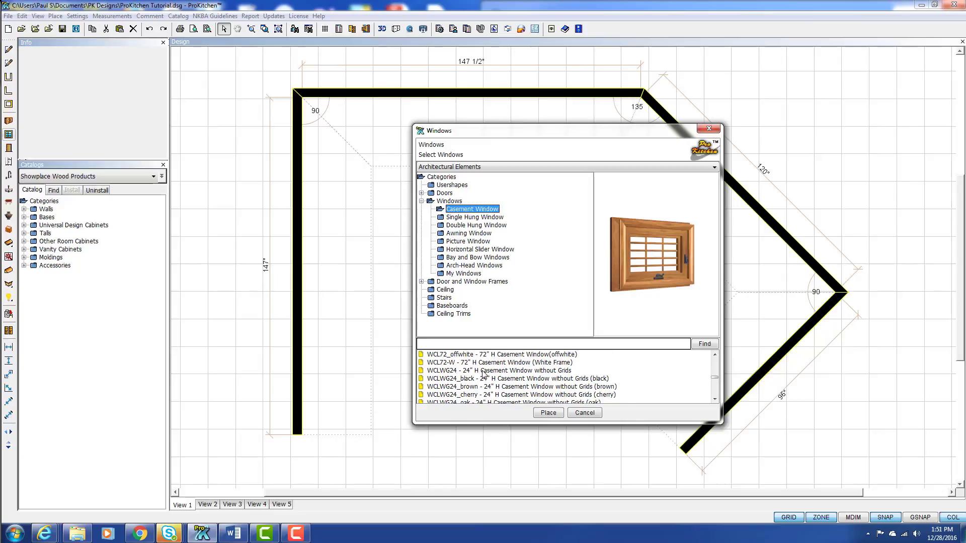
scroll("down", 3)
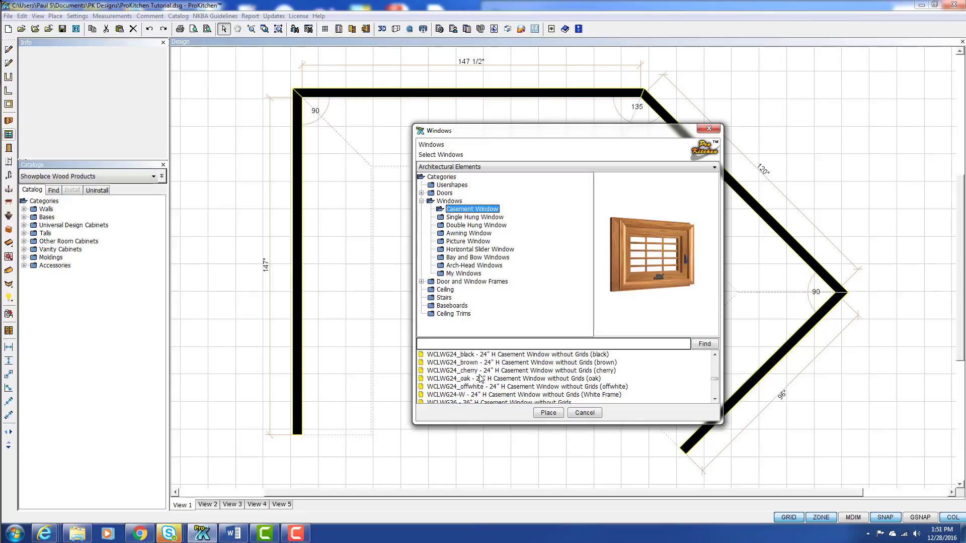
scroll("up", 3)
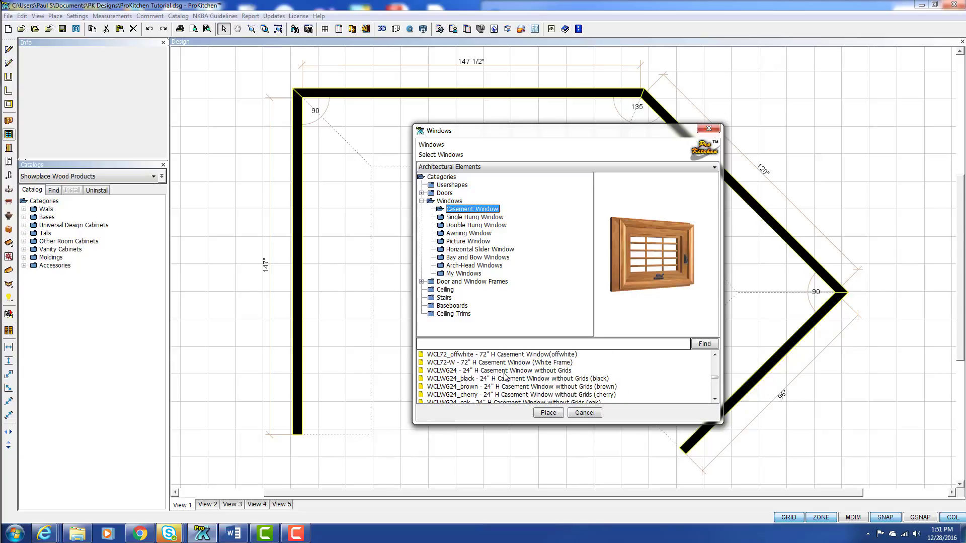
mouse_move(557, 374)
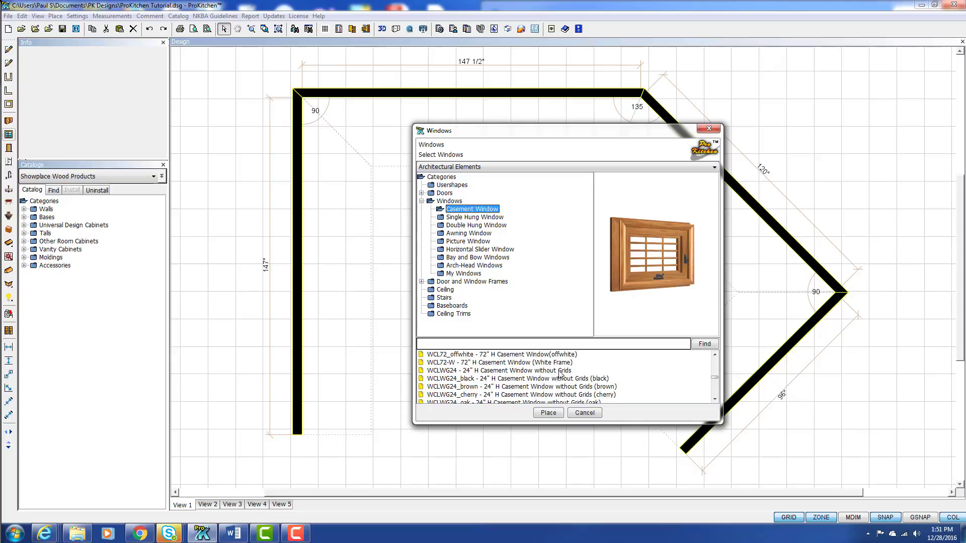
Step: Select the 48-inch grid-free casement window WCLWG48 from the list
left_click(499, 370)
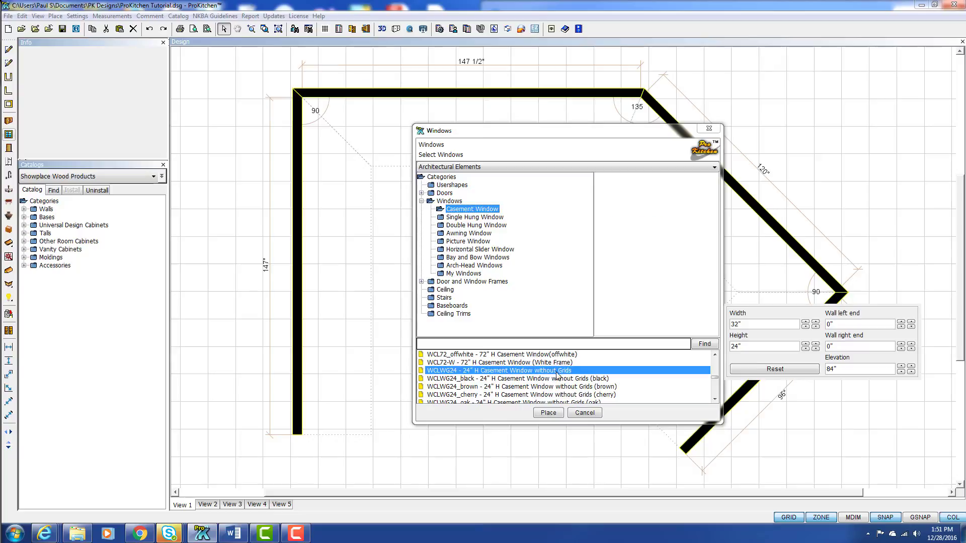
left_click(499, 371)
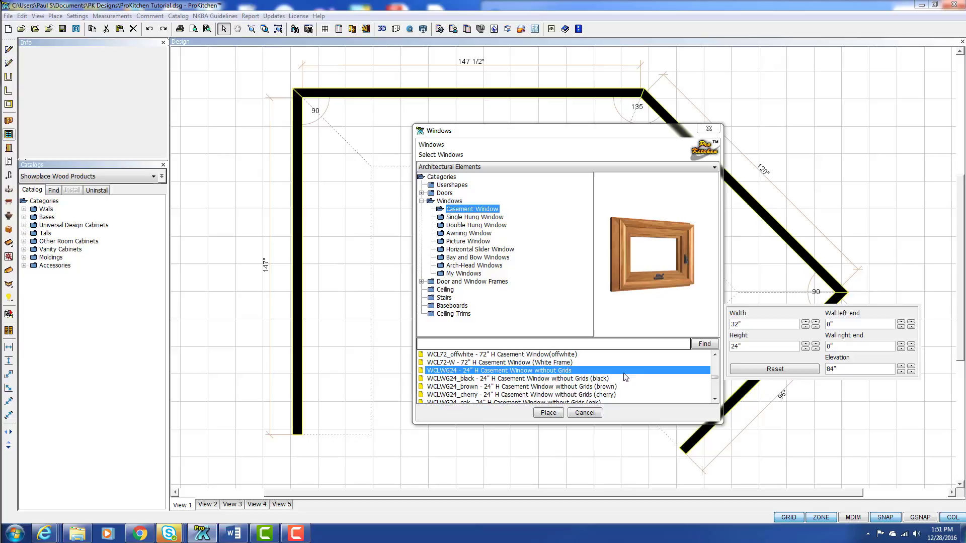
scroll("down", 3)
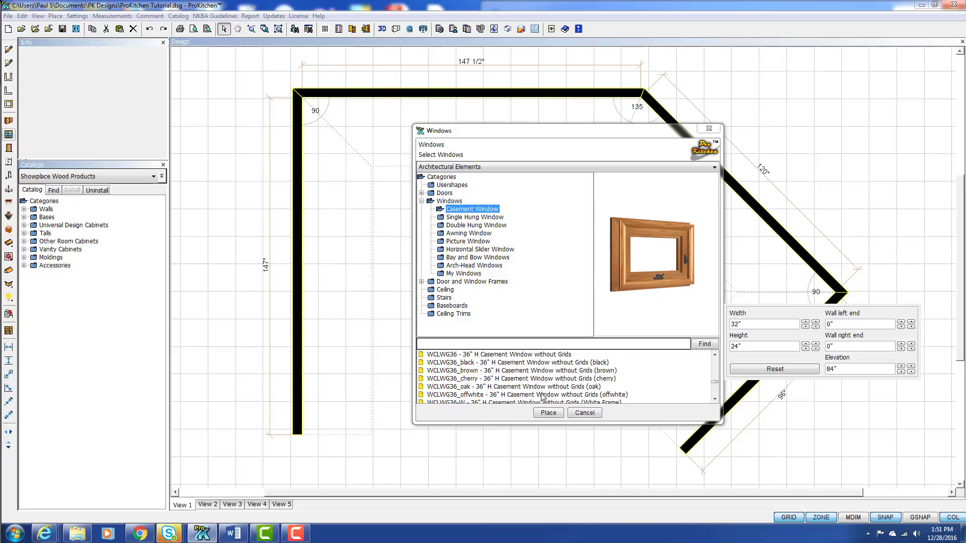
scroll("down", 3)
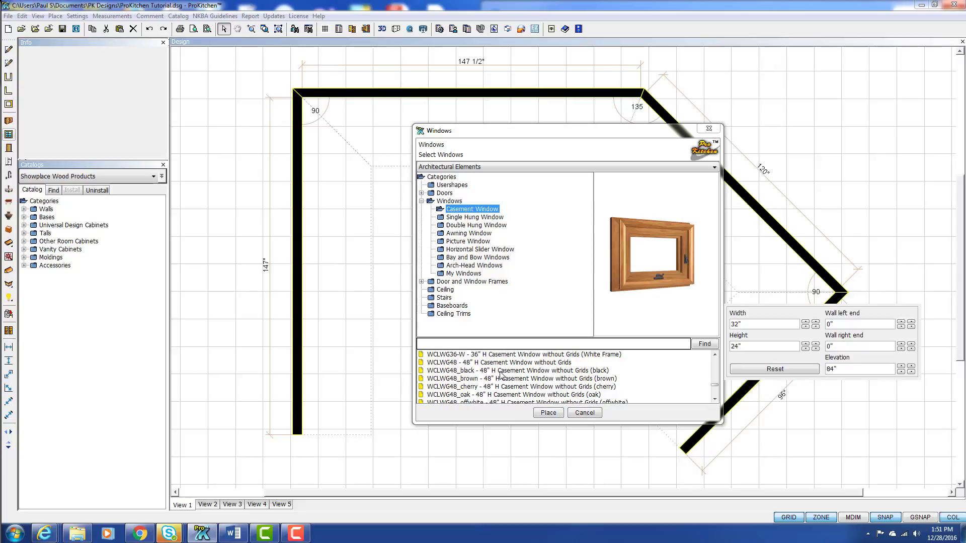
left_click(500, 362)
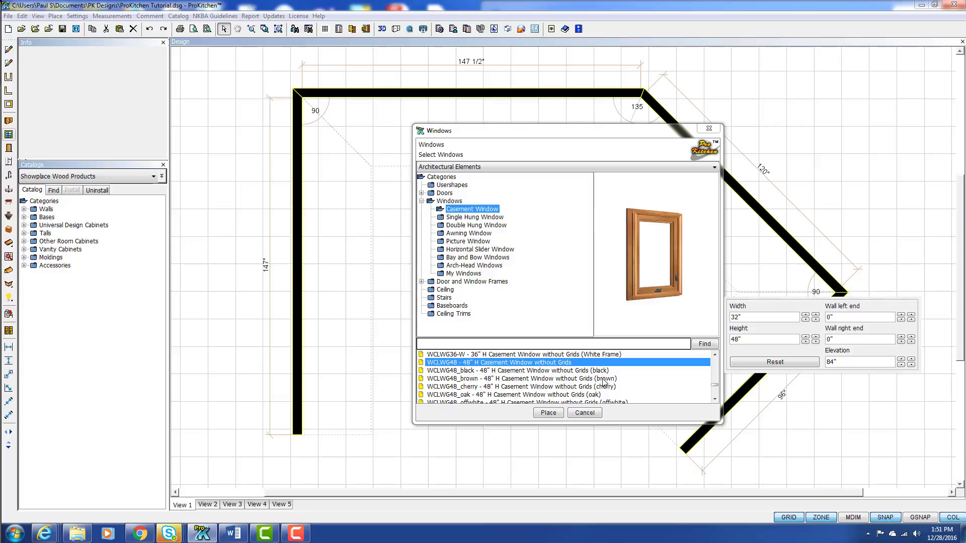
mouse_move(600, 399)
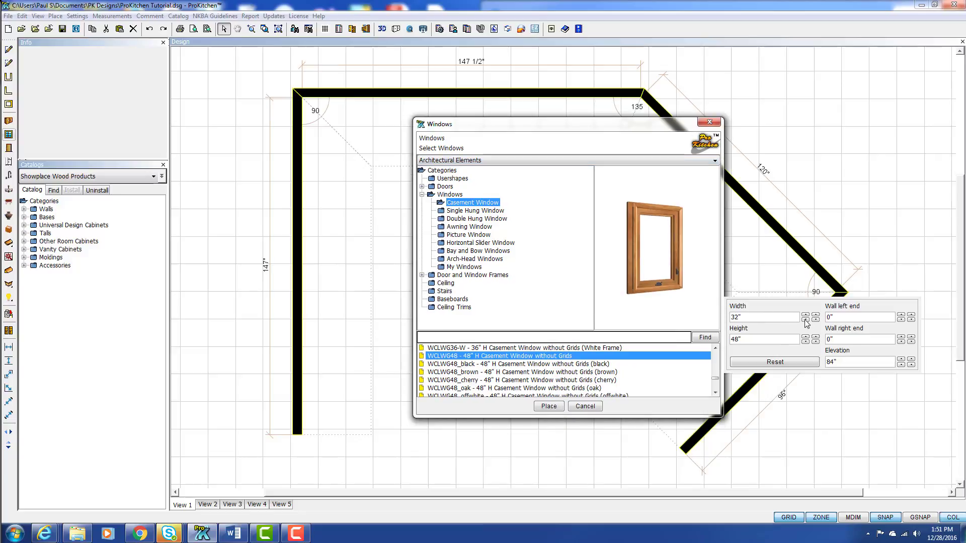
Step: Set the window to 36" wide, 42" high, and 84" from the wall's left end
left_click(805, 315)
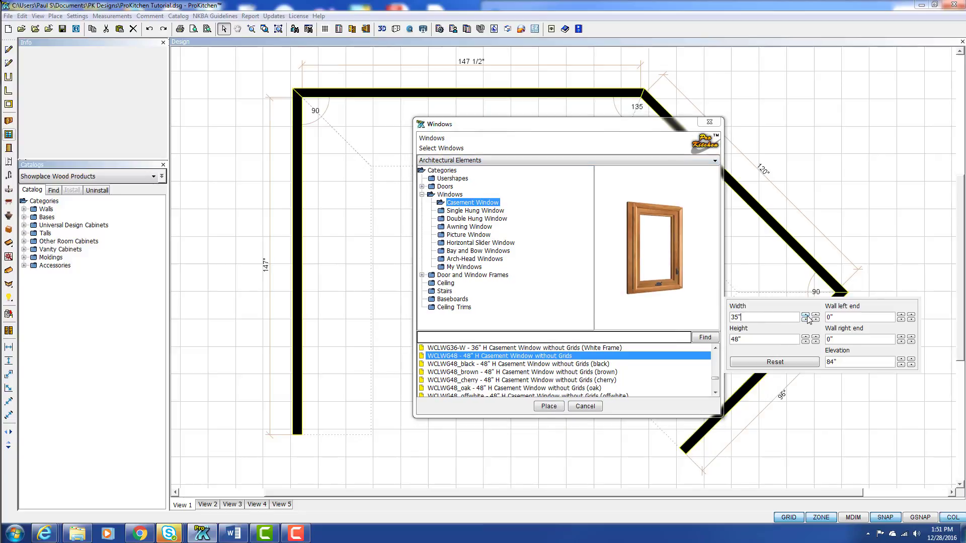
left_click(806, 342)
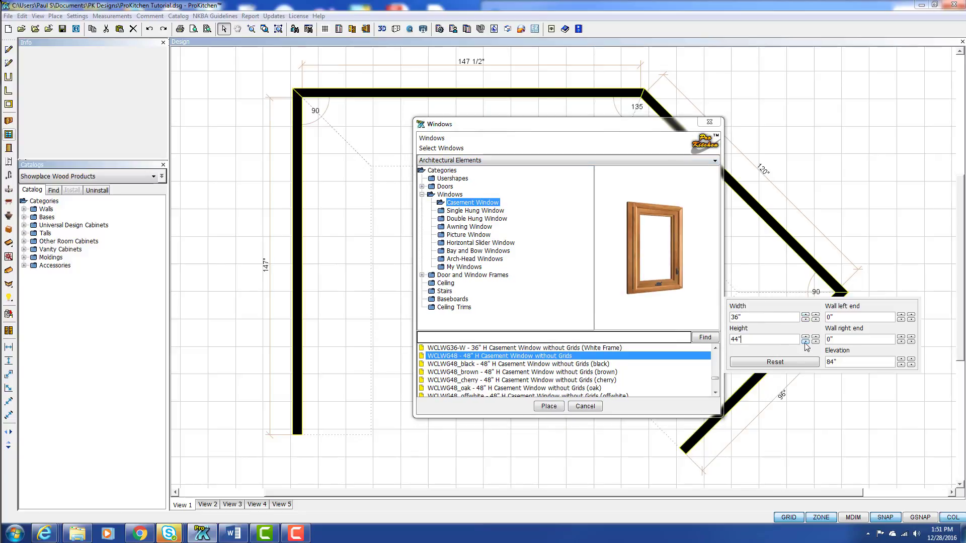
left_click(807, 342)
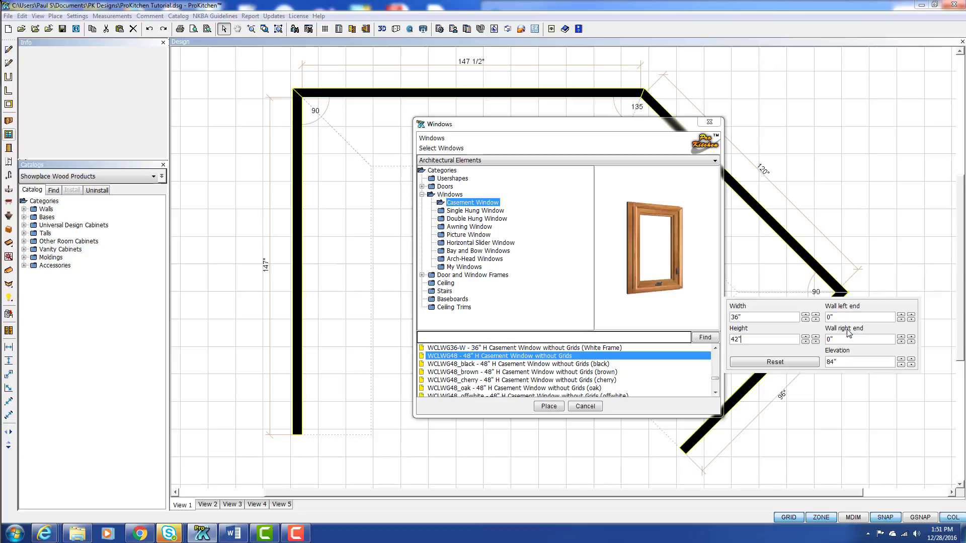
left_click(857, 361)
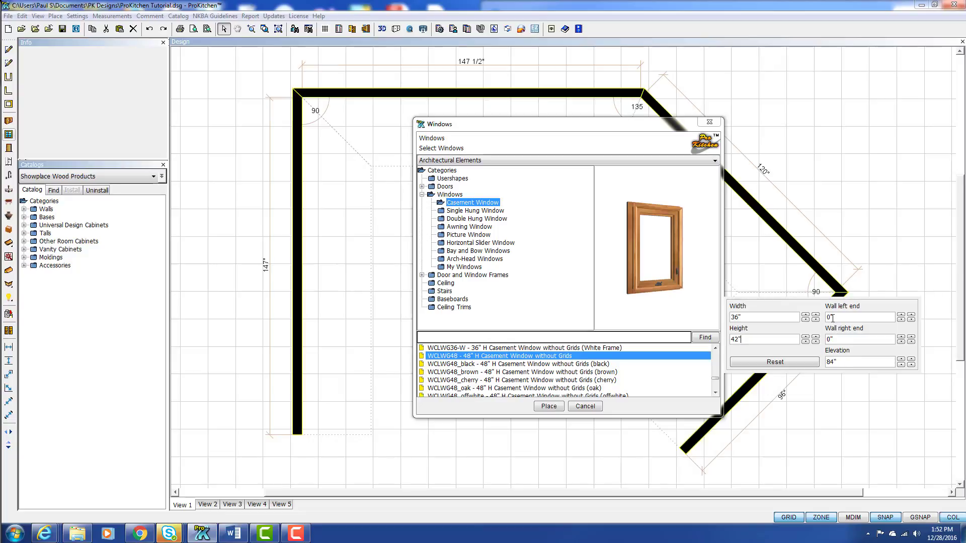
triple_click(856, 316)
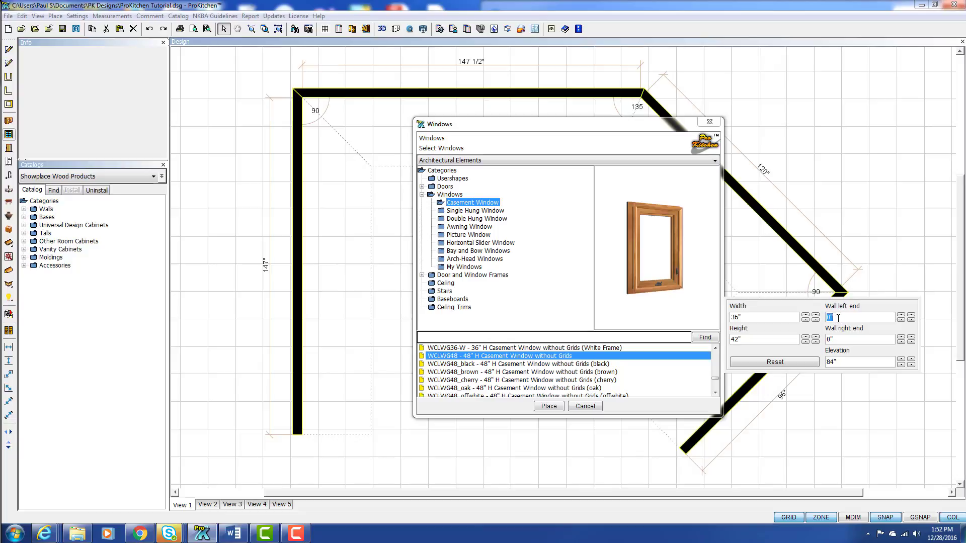
type("84")
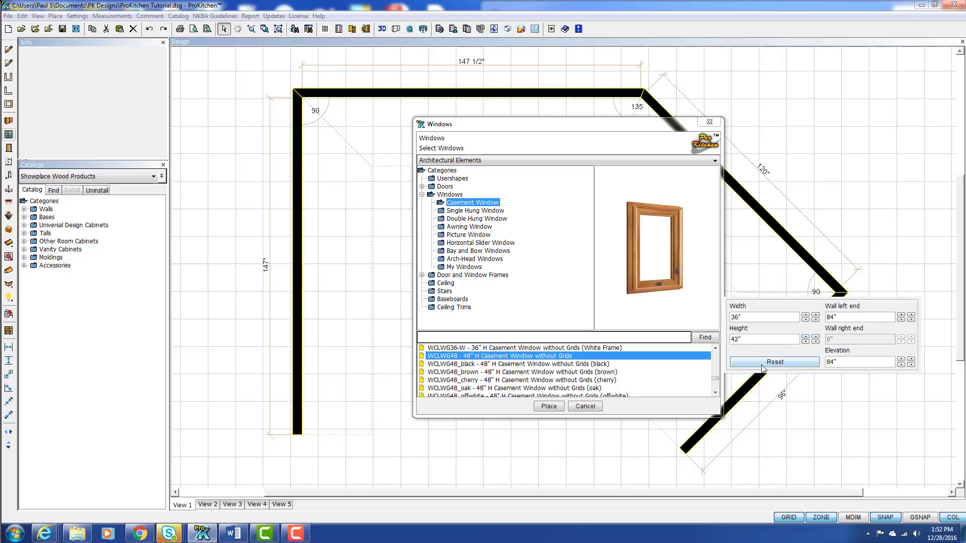
Step: Place the WCLWG48 casement window on the top wall and close the Windows dialog
left_click(774, 362)
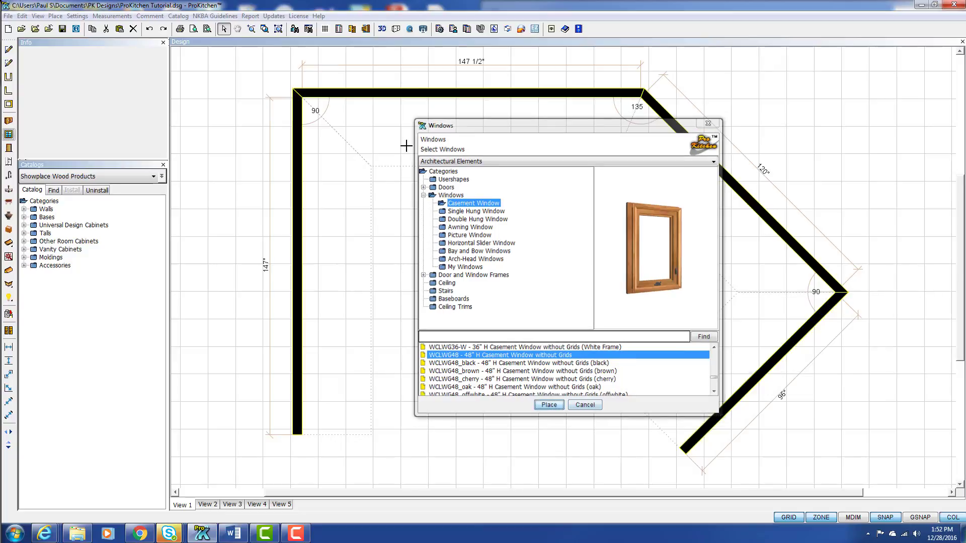
left_click(584, 405)
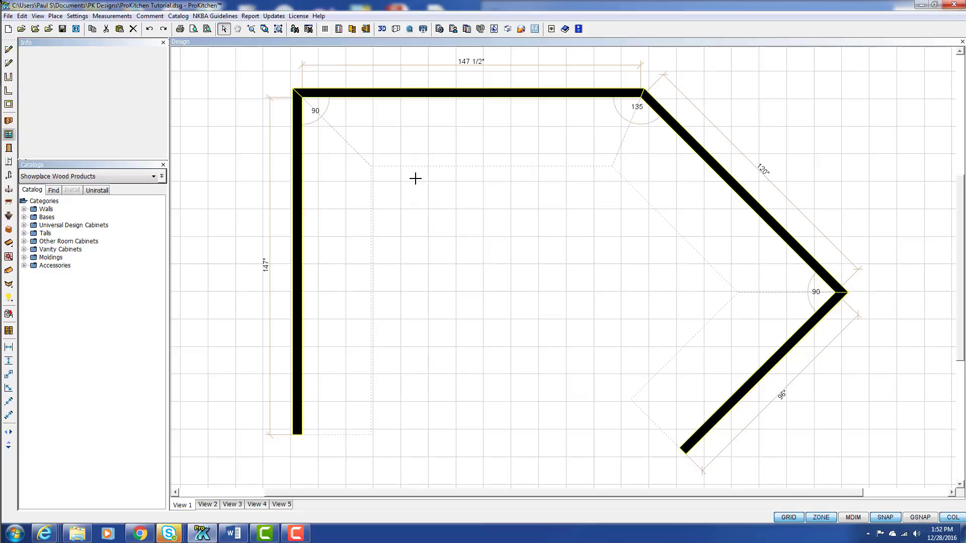
mouse_move(429, 139)
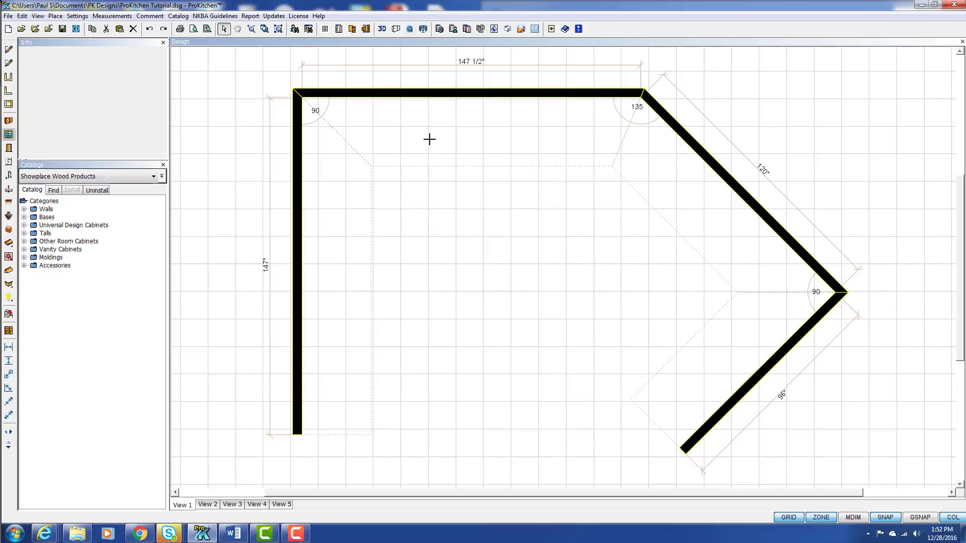
mouse_move(432, 153)
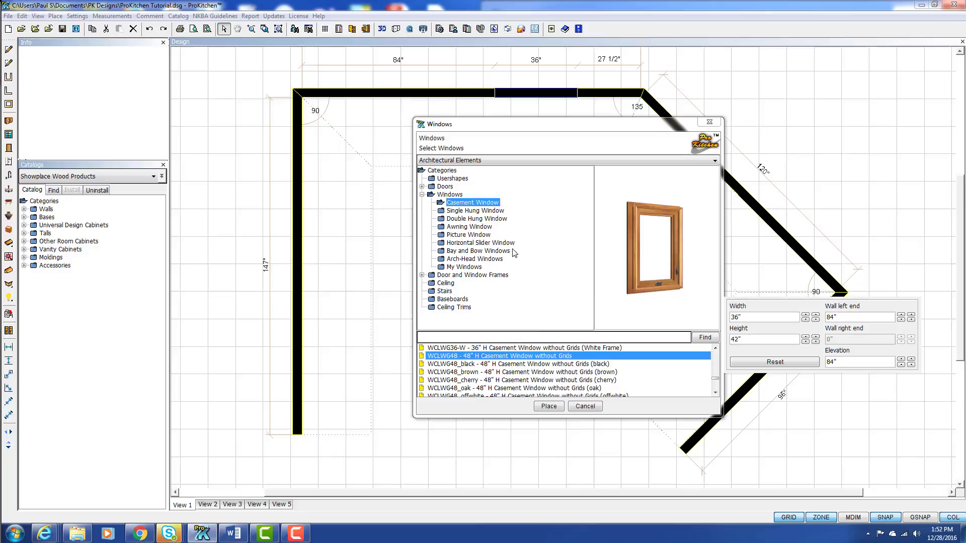
mouse_move(514, 238)
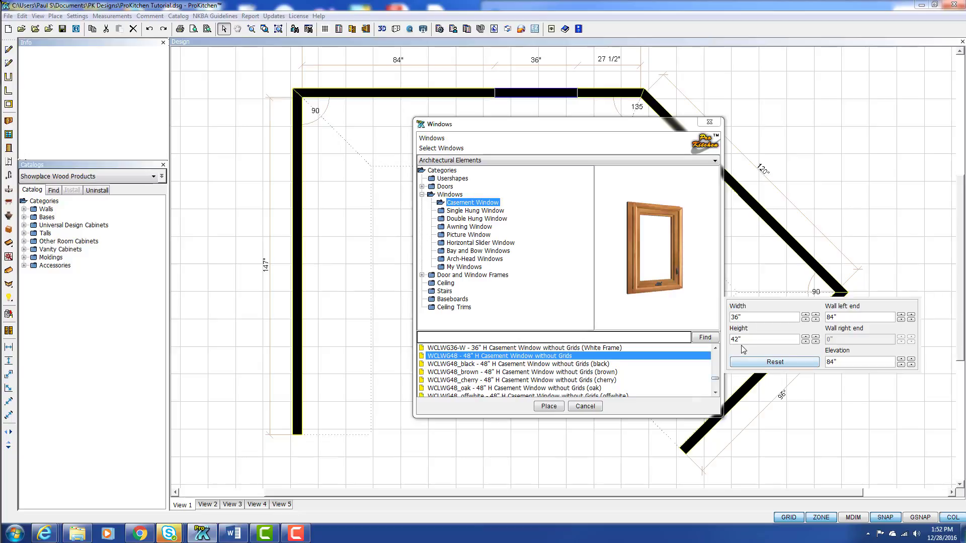
left_click(547, 406)
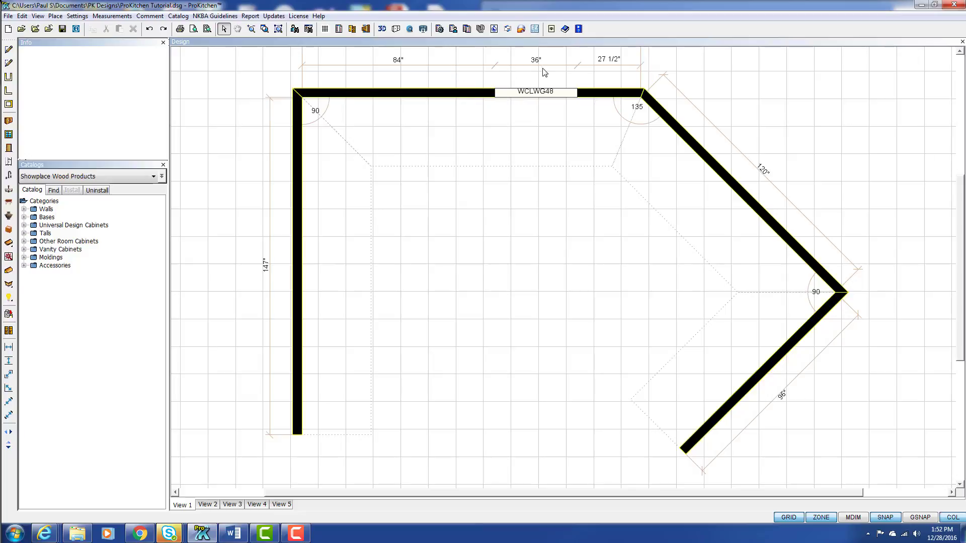
mouse_move(565, 73)
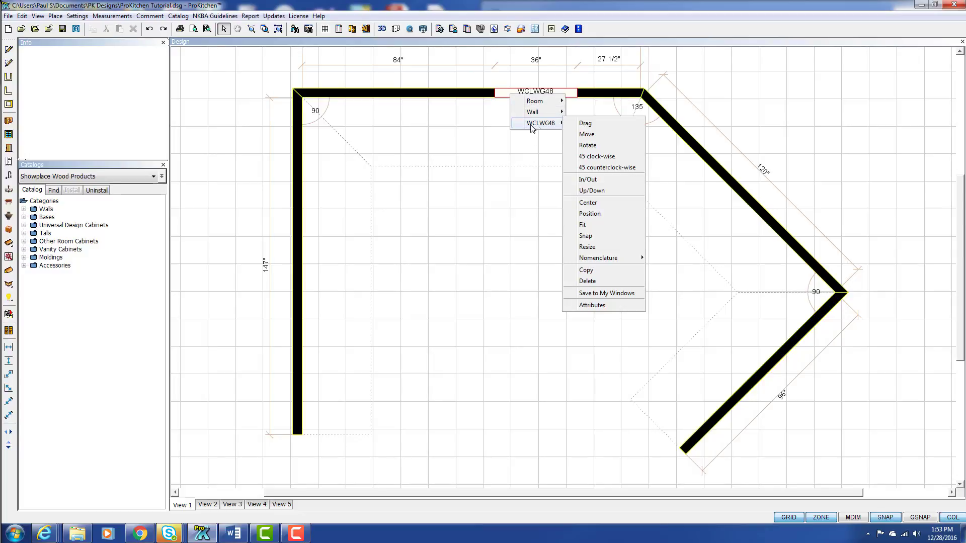
left_click(586, 305)
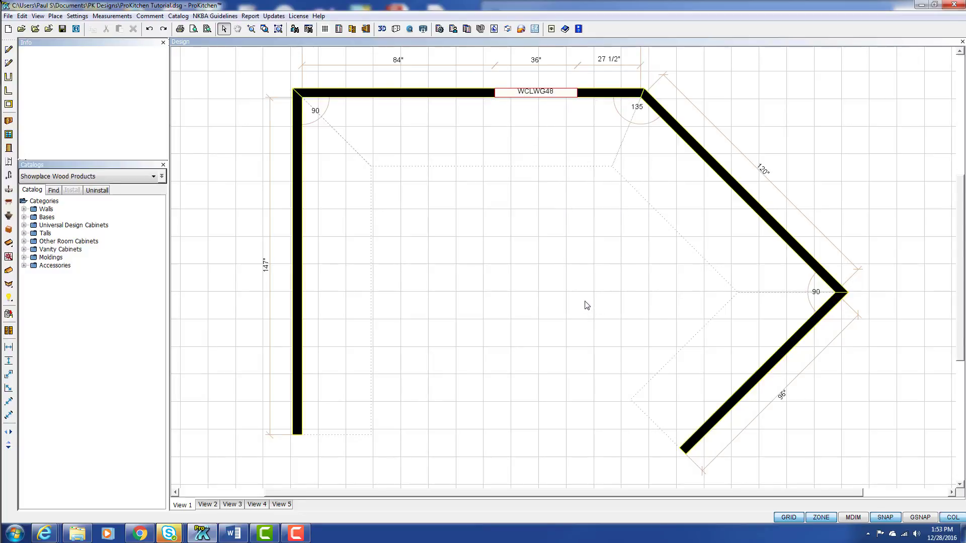
double_click(535, 91)
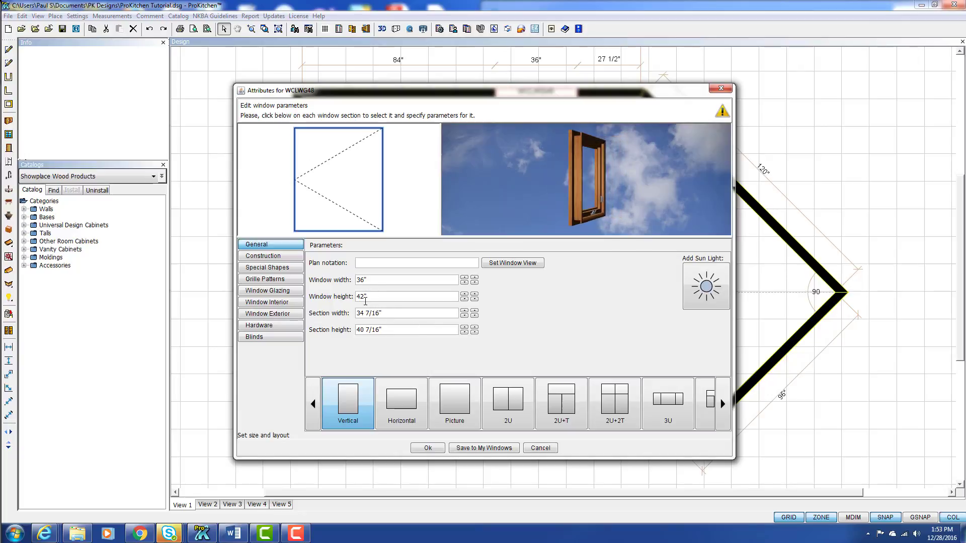
left_click(427, 448)
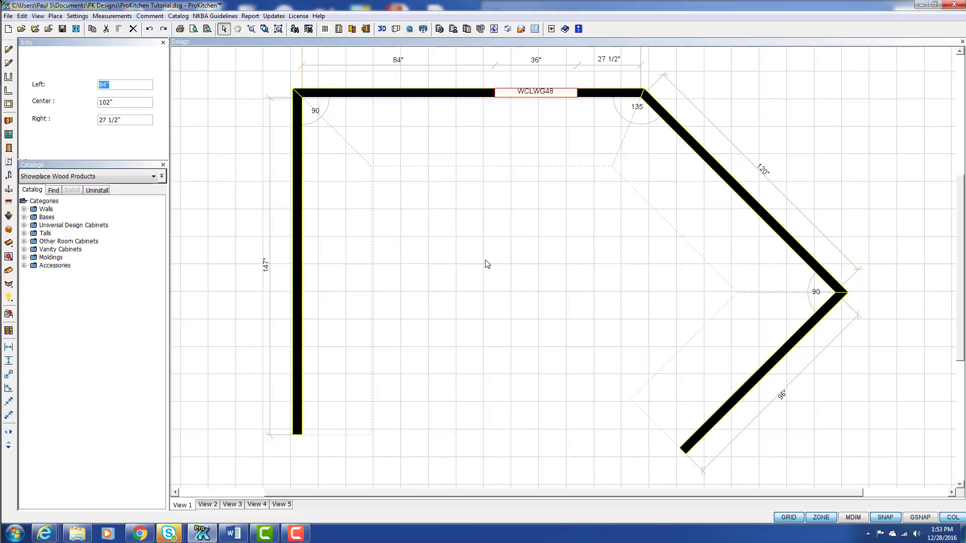